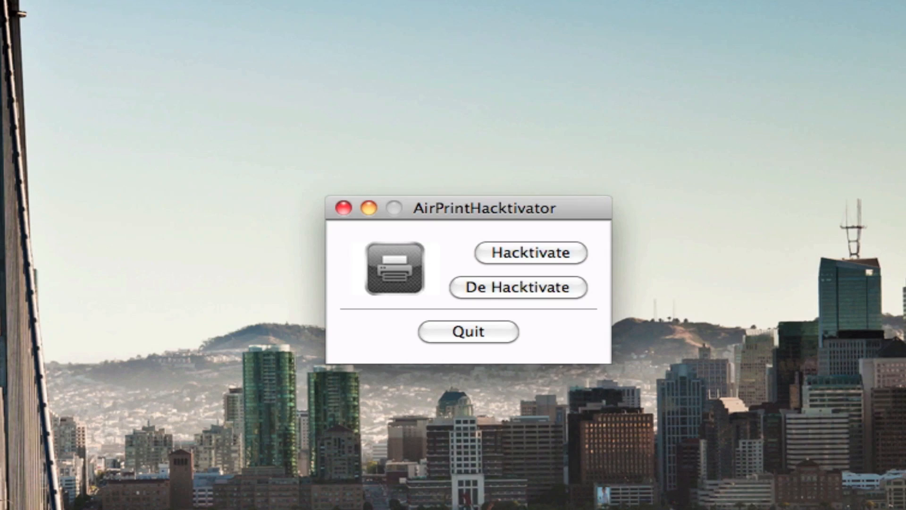
# - Run Hacktivate in AirPrintHacktivator until the completion alert appears
pyautogui.click(531, 253)
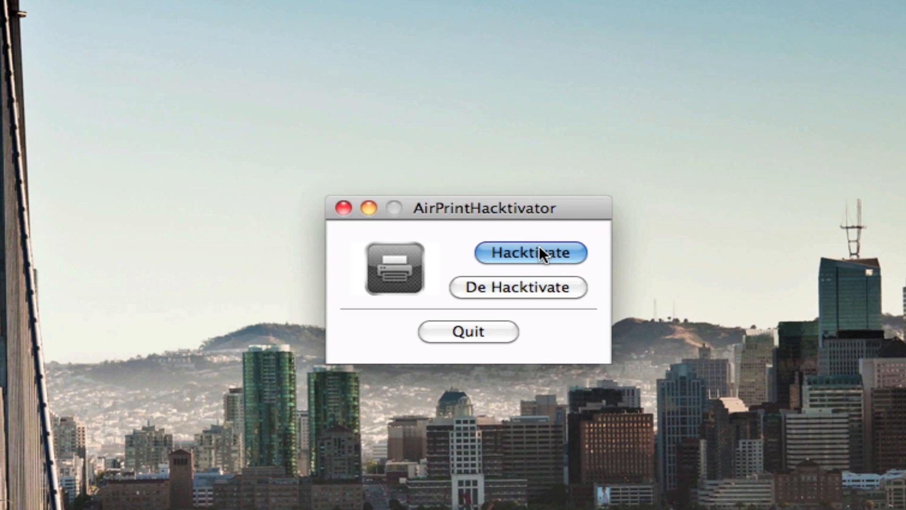
pyautogui.click(532, 253)
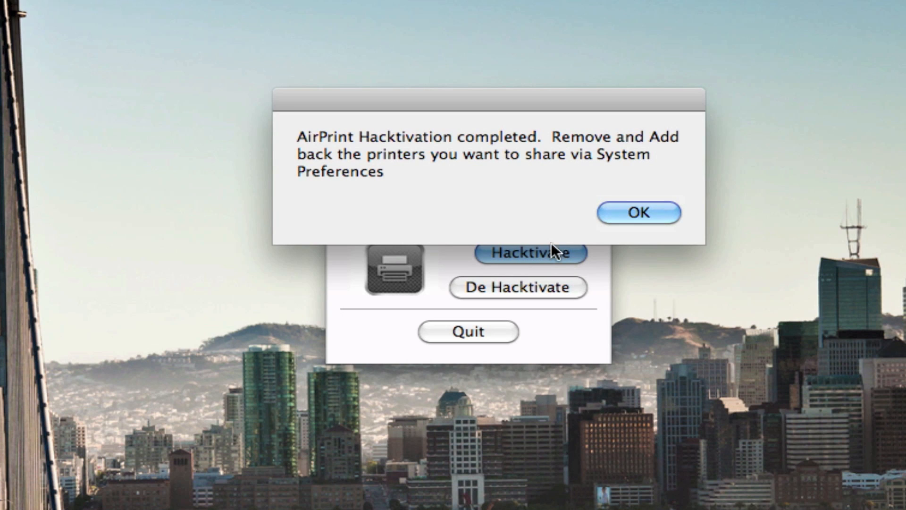
# - Dismiss the notice and delete the HP Photosmart C3100 series-1 printer from Print & Fax
pyautogui.click(639, 213)
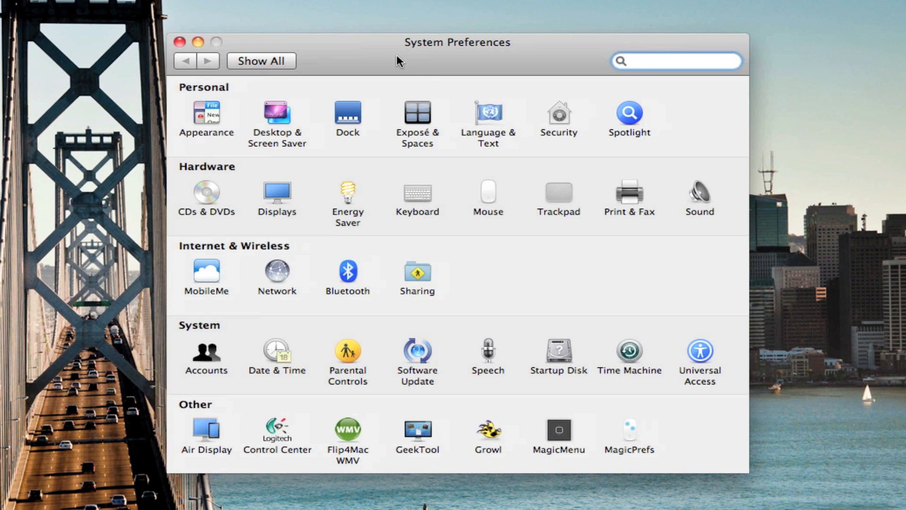
pyautogui.click(628, 191)
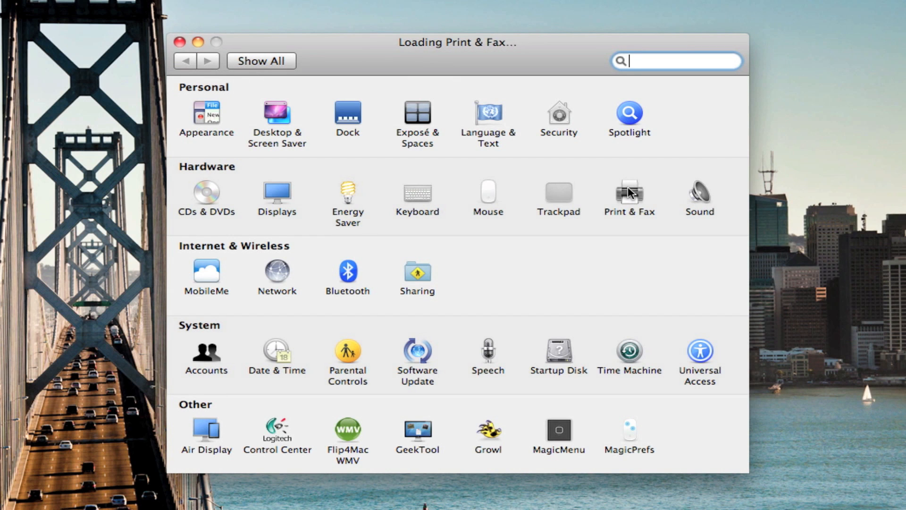
pyautogui.click(628, 191)
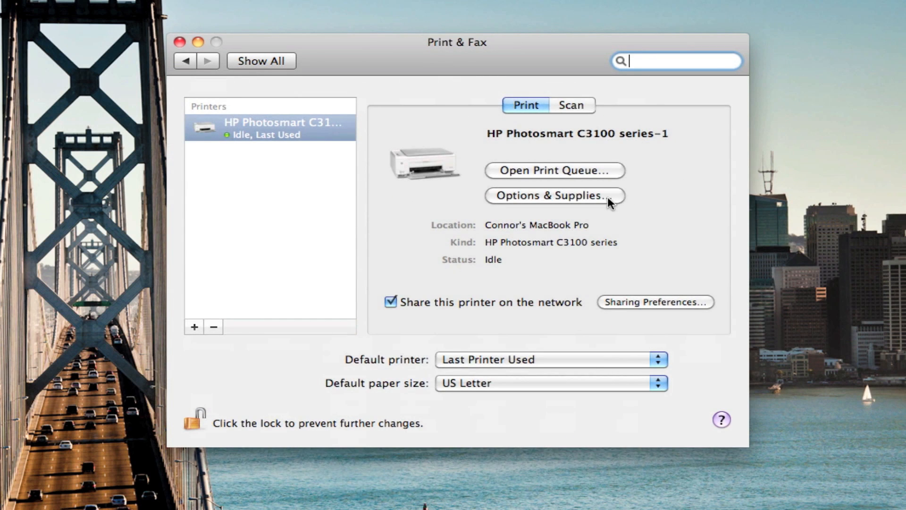
pyautogui.moveTo(214, 332)
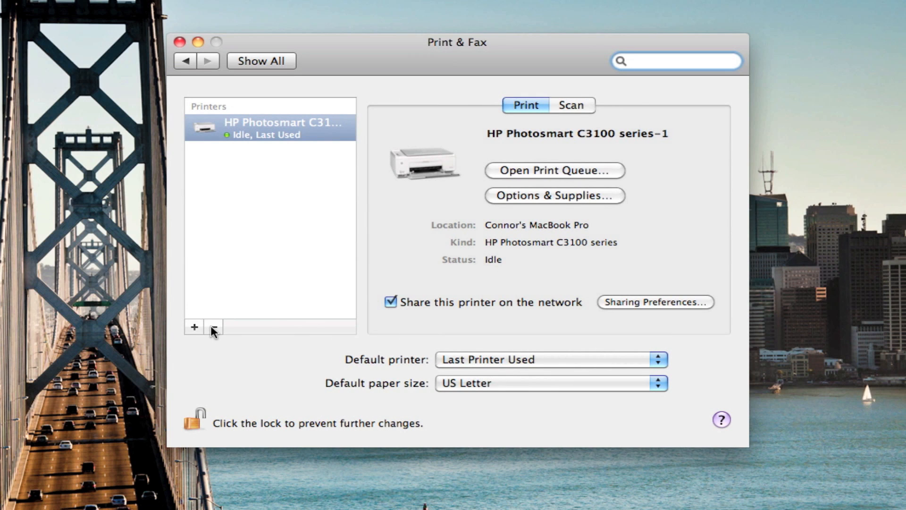
pyautogui.click(215, 327)
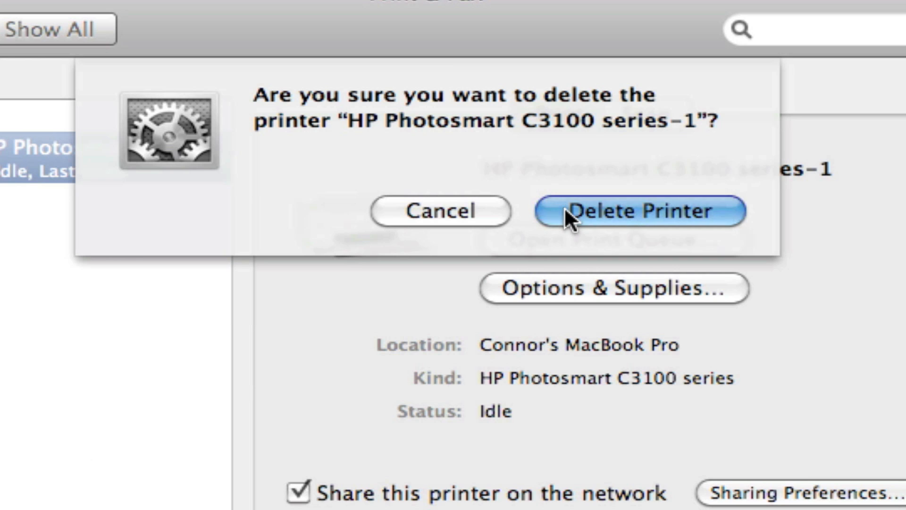
pyautogui.click(638, 212)
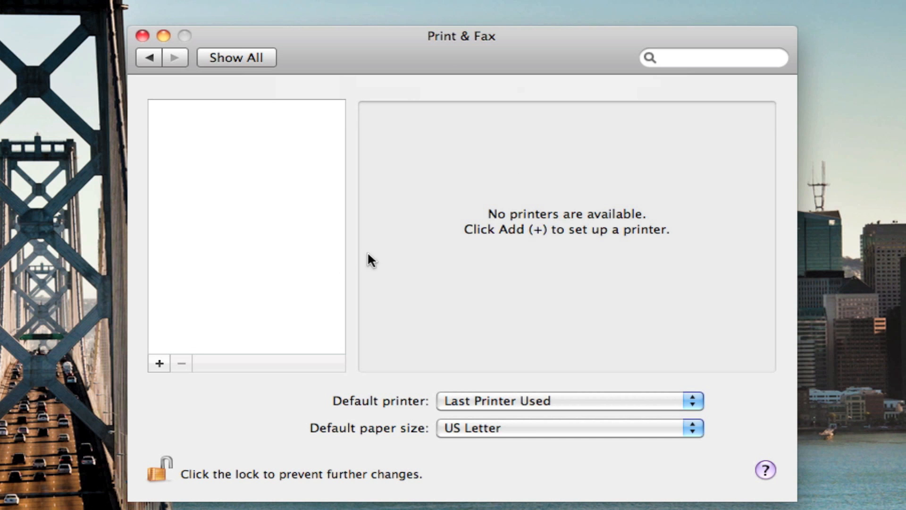
pyautogui.moveTo(159, 374)
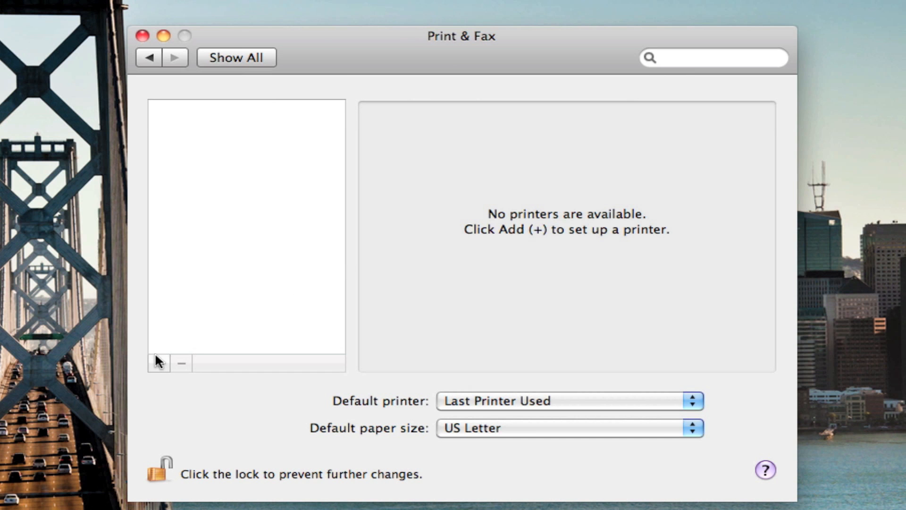
# - Re-add the HP Photosmart C3100 series printer via Add Printer with its Print Using driver
pyautogui.click(158, 365)
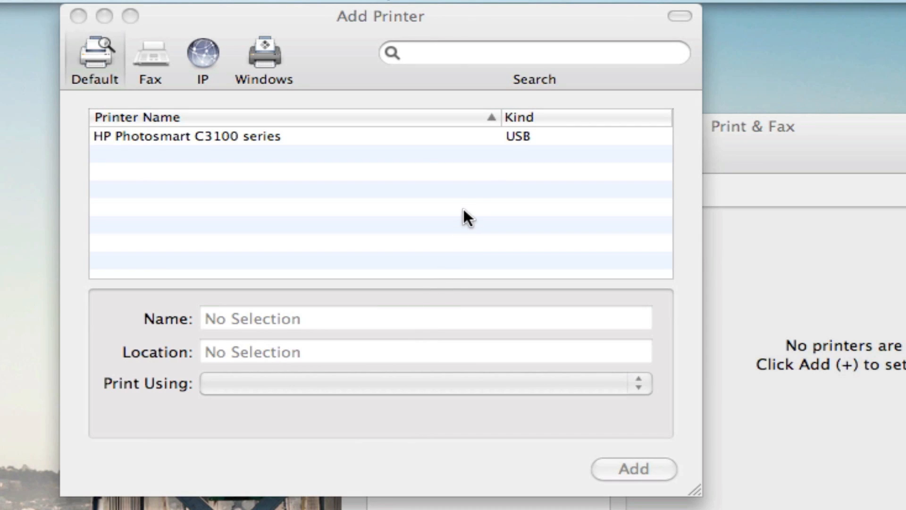
pyautogui.click(183, 138)
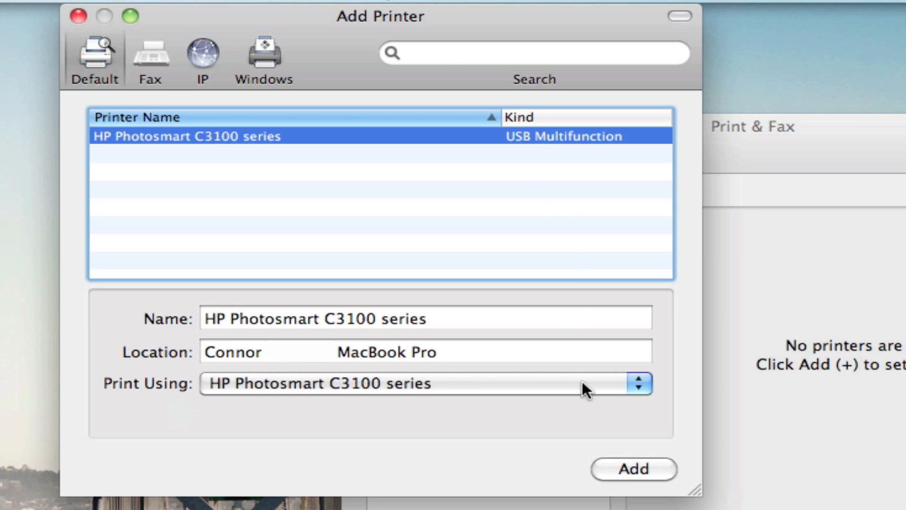
pyautogui.click(634, 470)
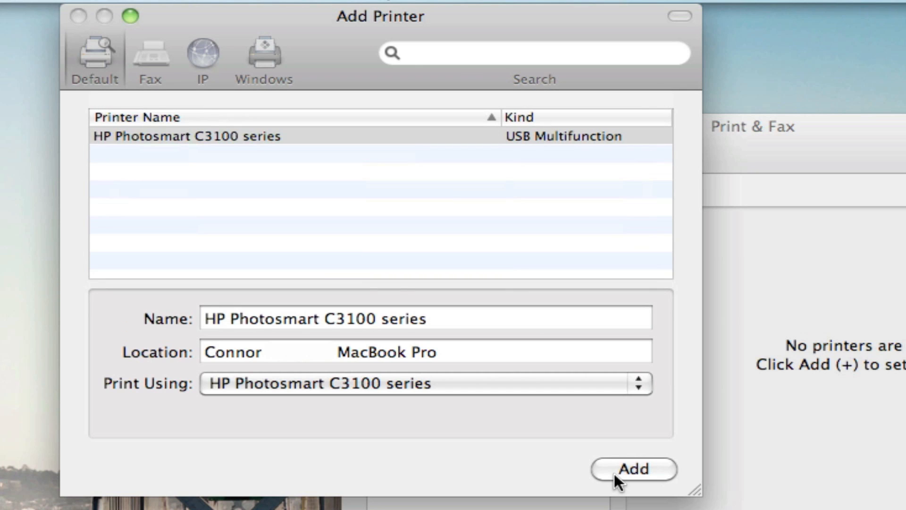
pyautogui.click(635, 471)
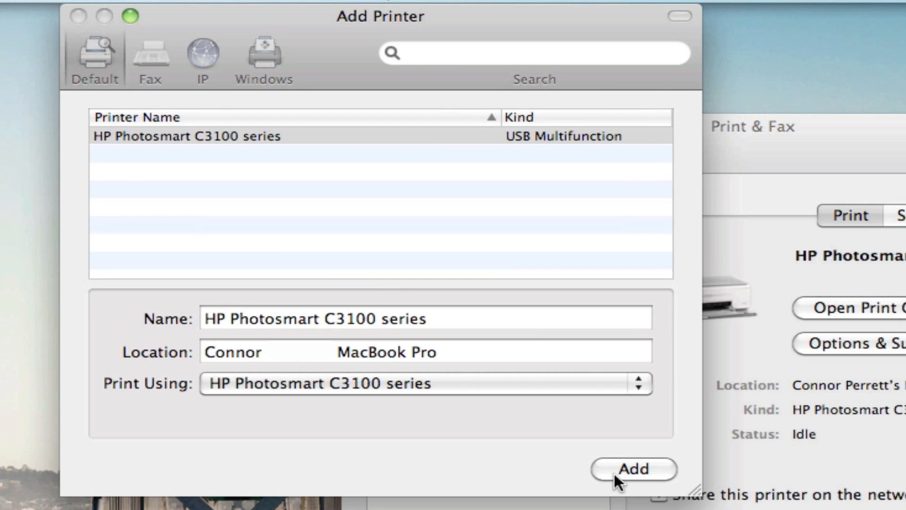